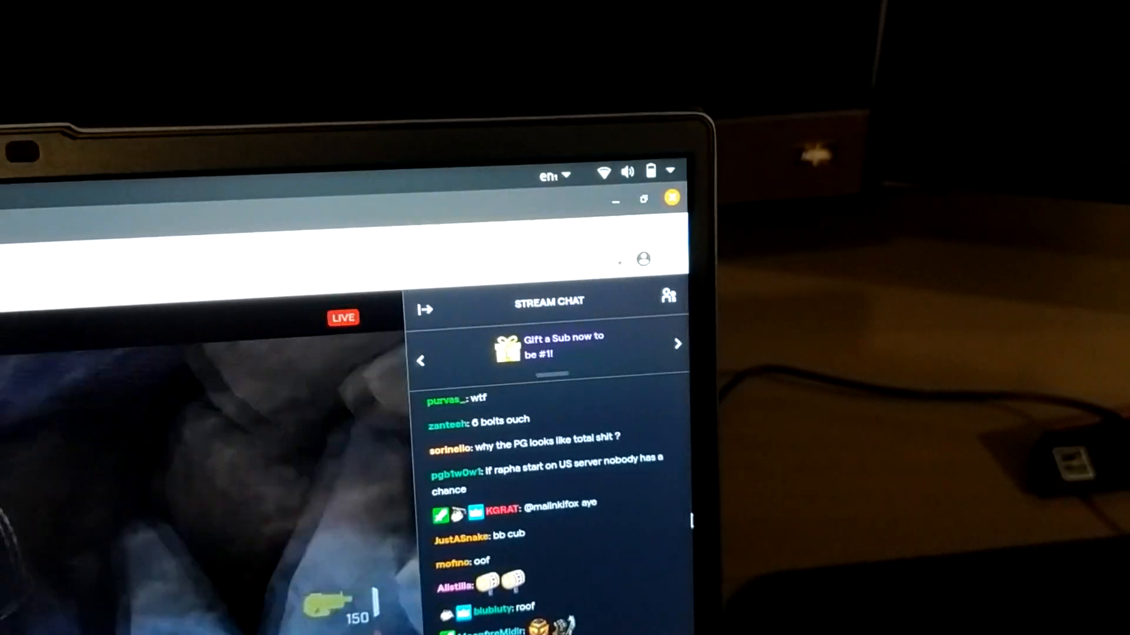
Lower the screen brightness with the quick settings slider, then raise it partway
click(649, 170)
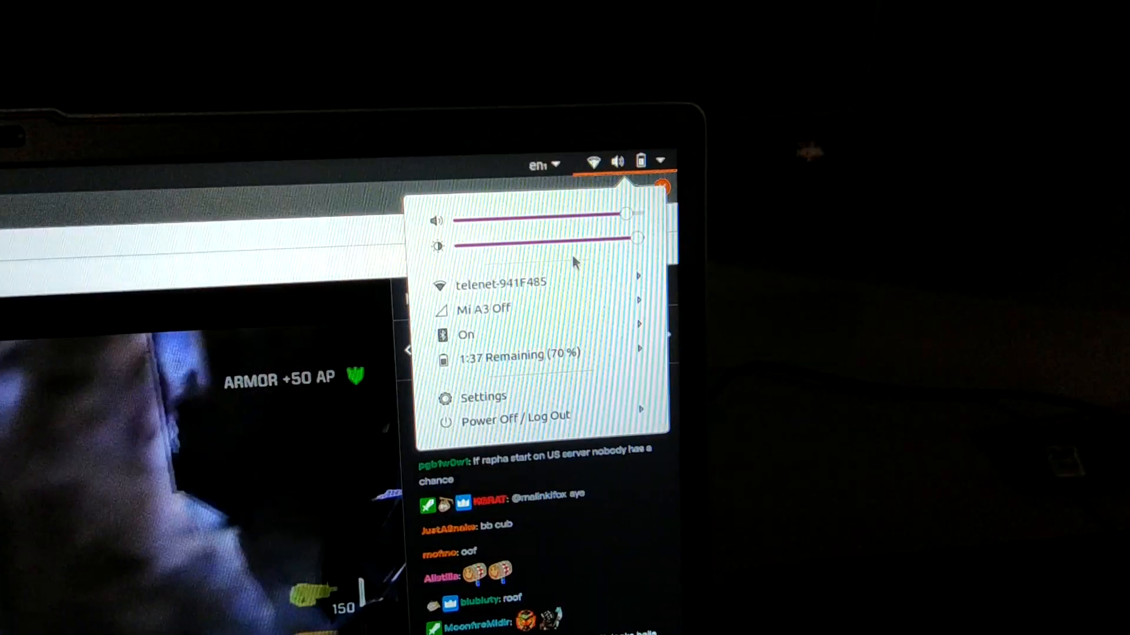
drag(638, 238, 520, 243)
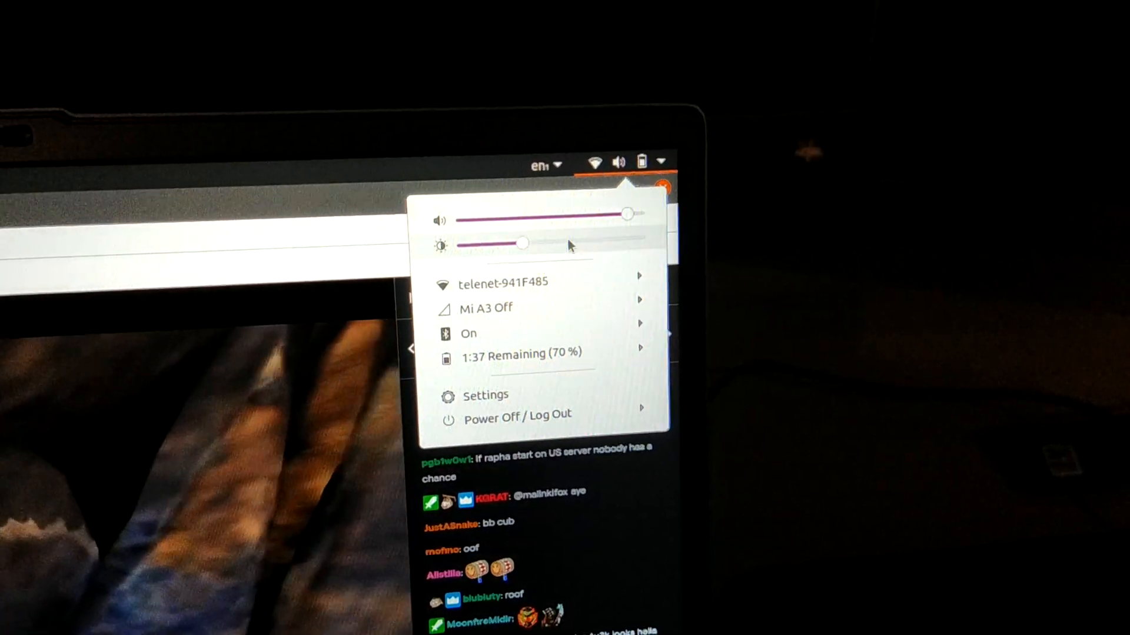
drag(520, 243, 612, 239)
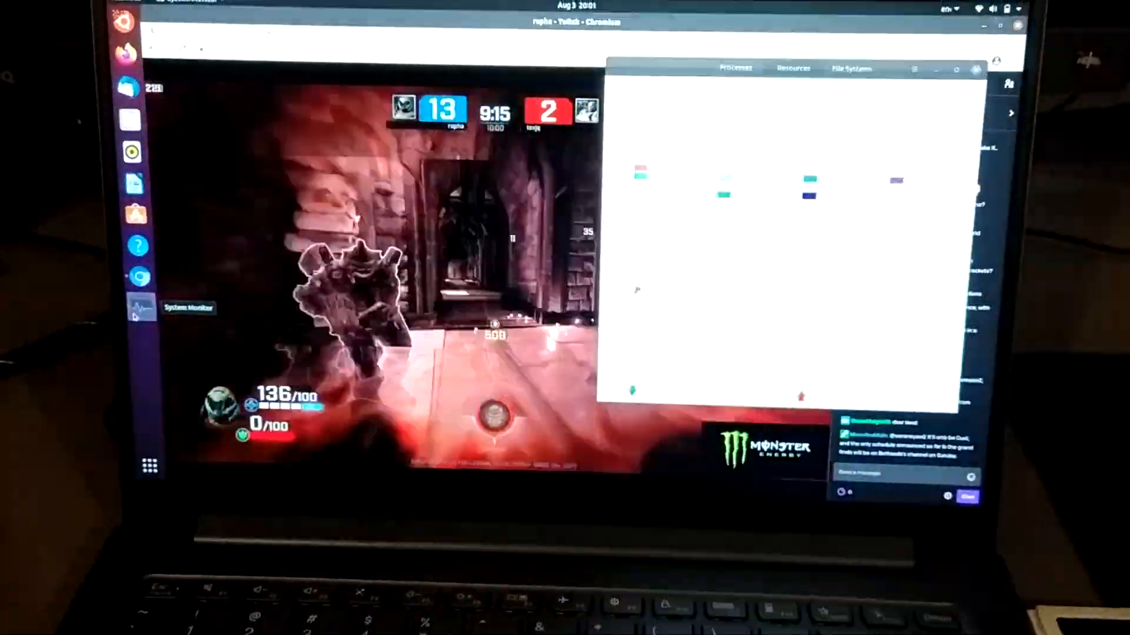
Show the CPU, memory and network graphs on System Monitor's Resources tab
click(791, 69)
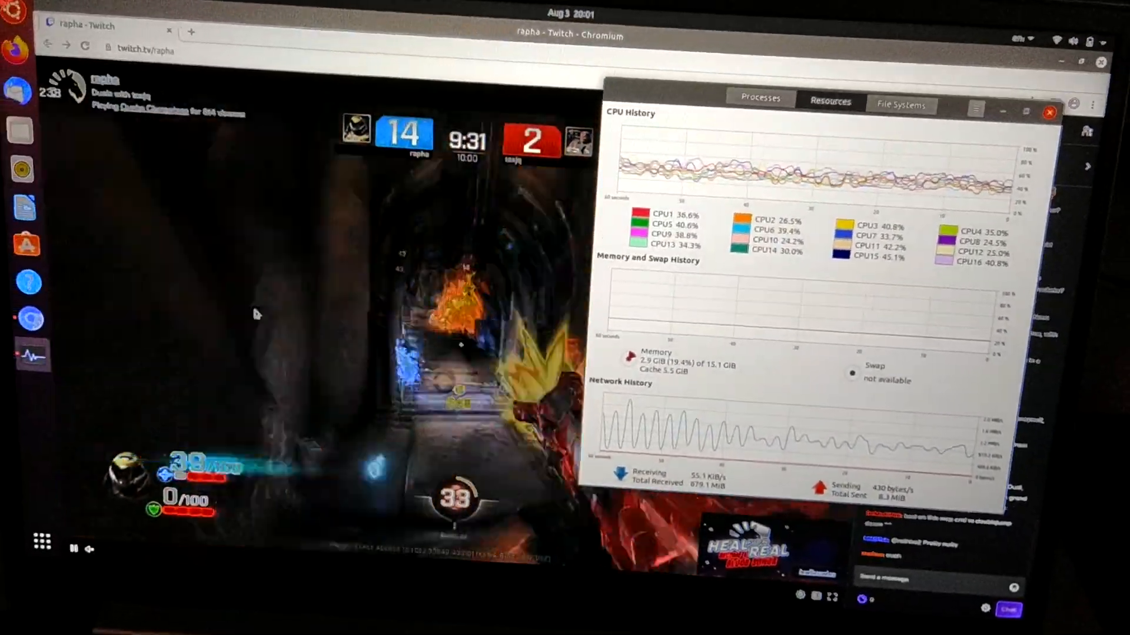
click(1049, 112)
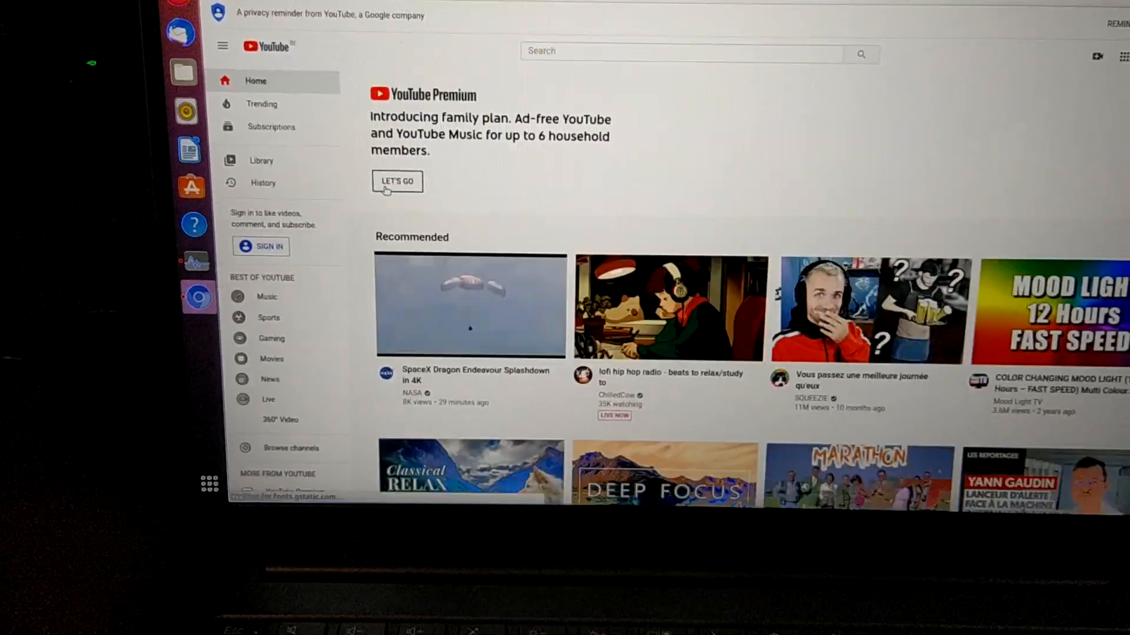
Scroll the YouTube home page past Recommended until Trending fills the page
scroll(down, 3)
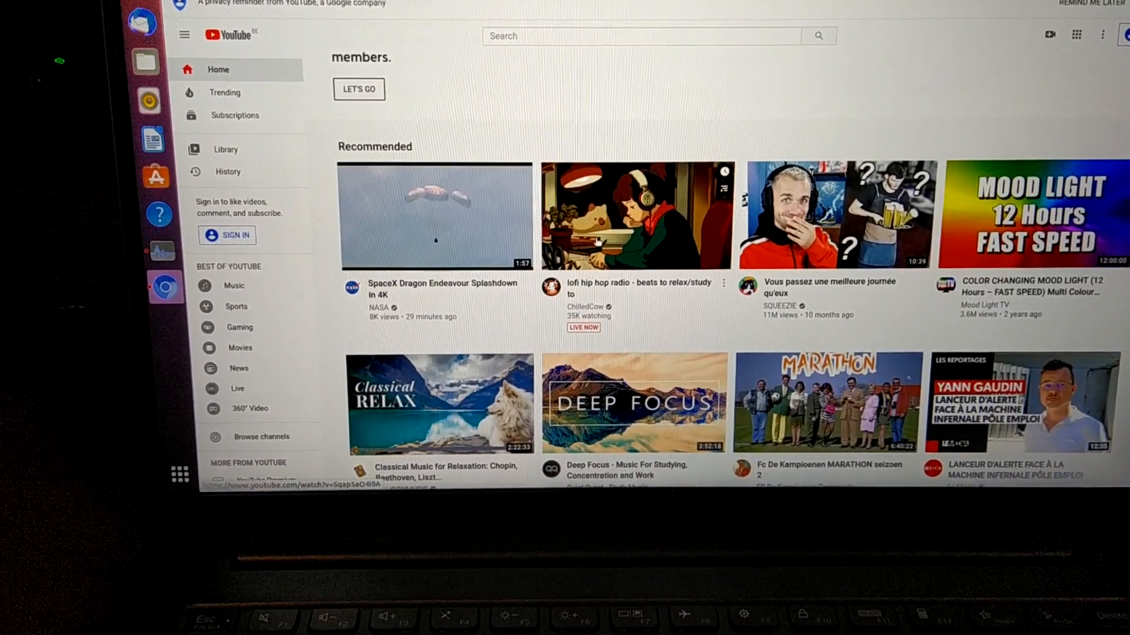
scroll(down, 3)
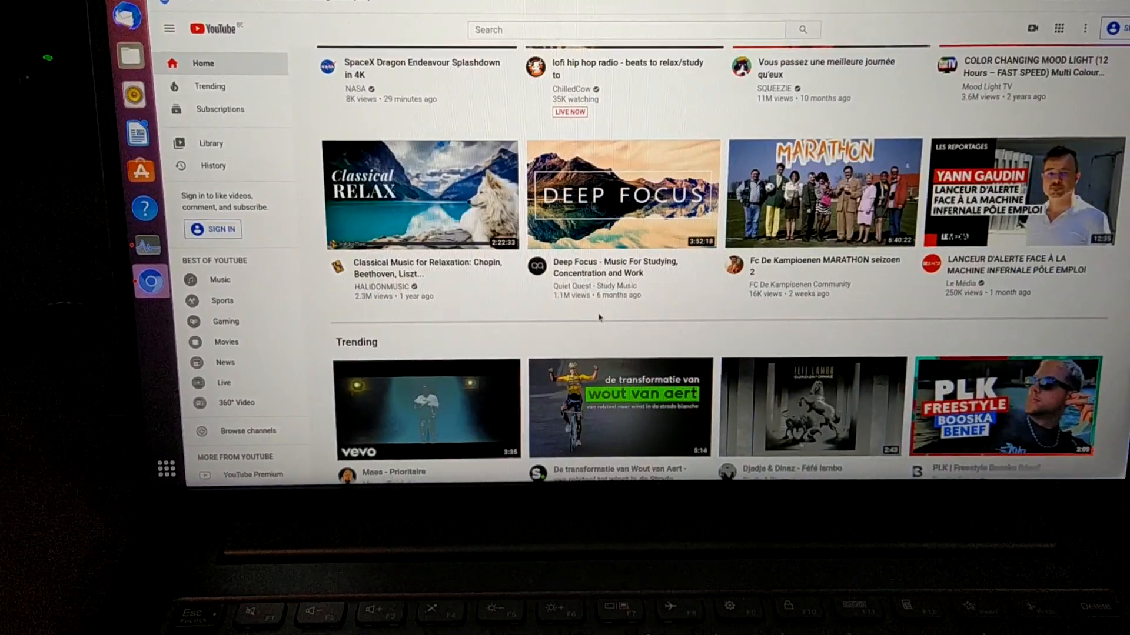
scroll(down, 3)
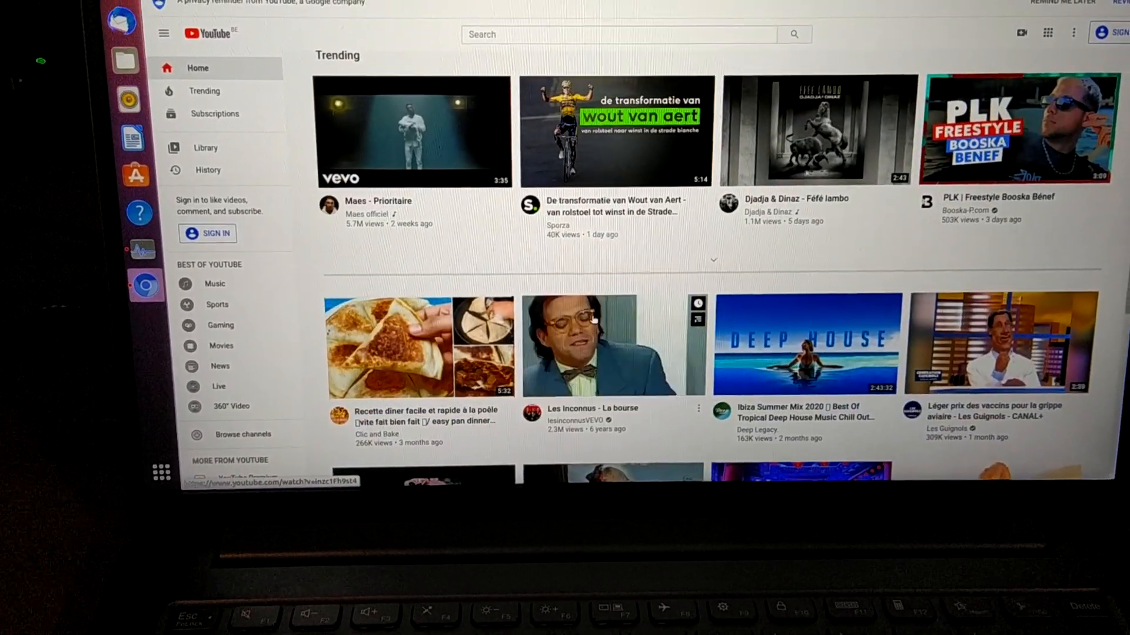